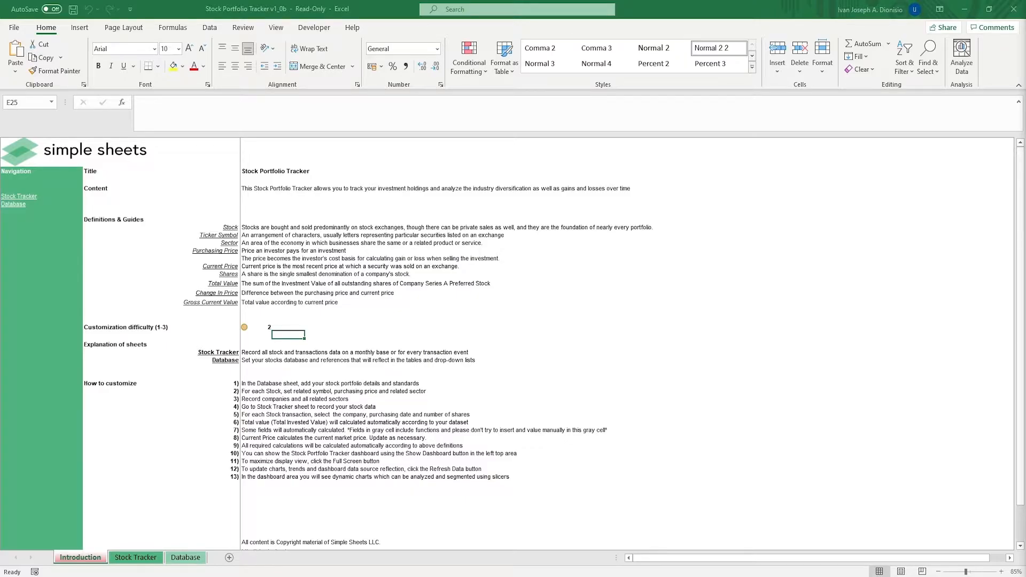
Review the introduction sheet's description, defined terms and numbered customization steps
click(257, 188)
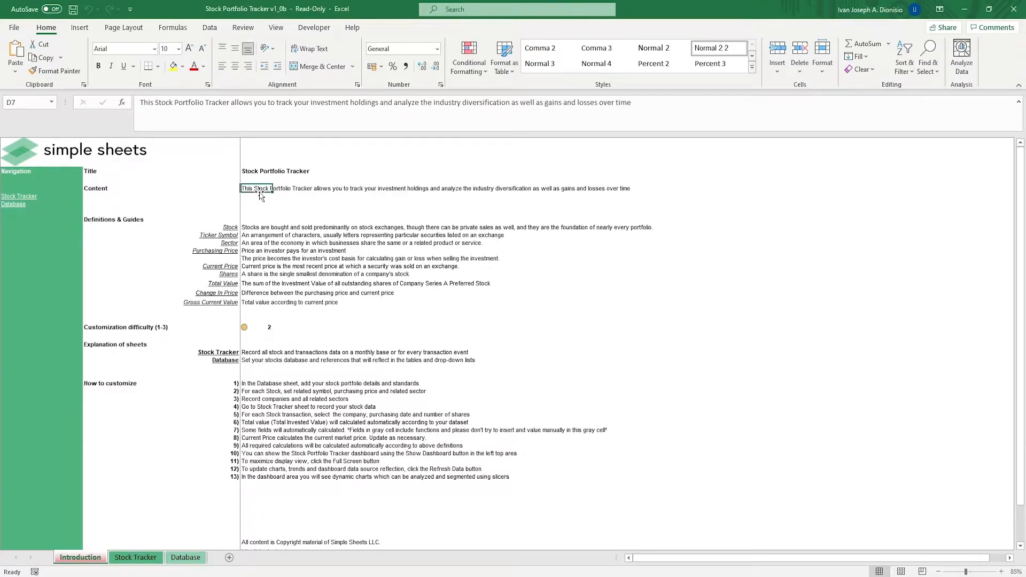
drag(231, 227, 230, 301)
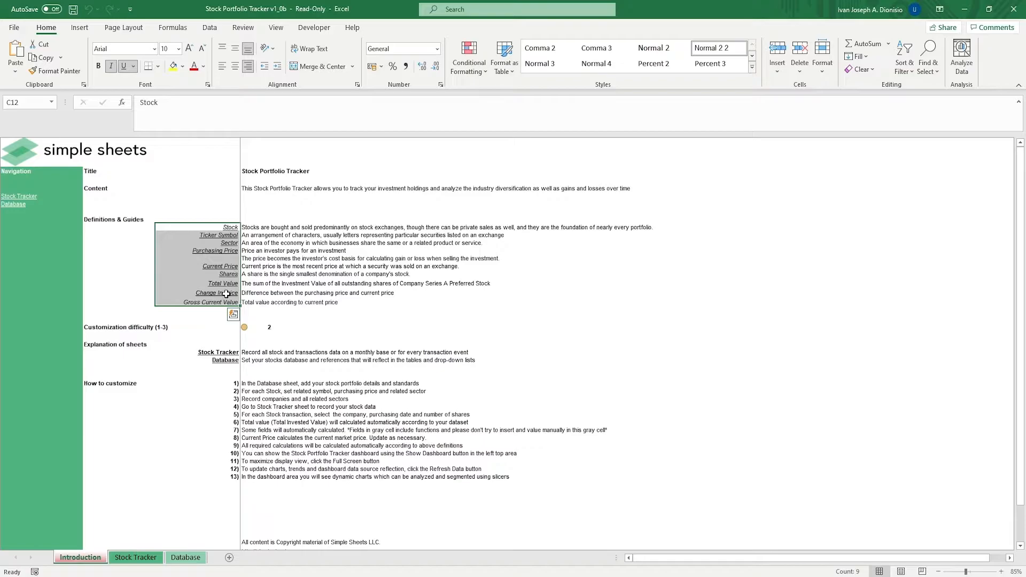
click(247, 327)
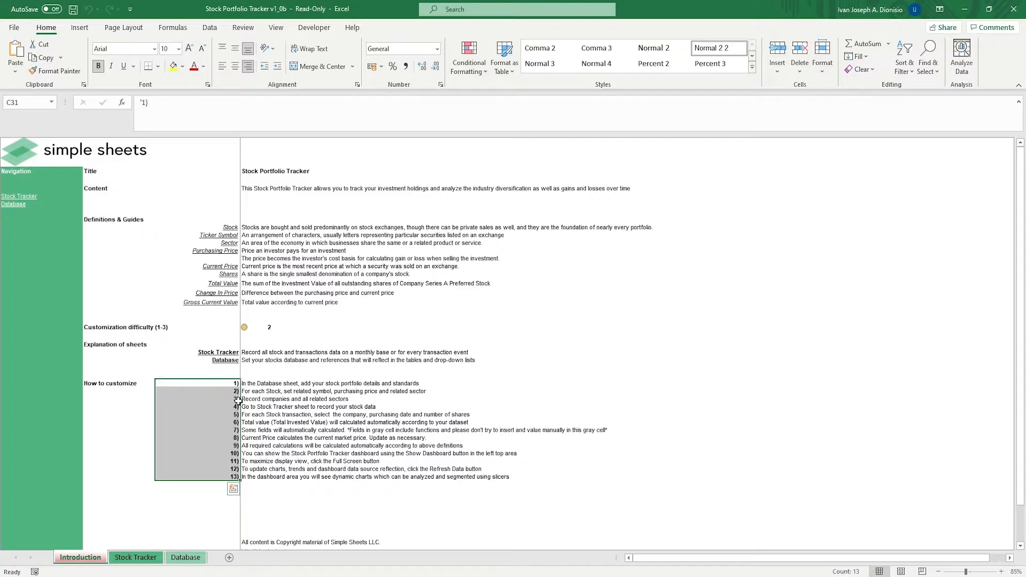
mouse_move(229, 405)
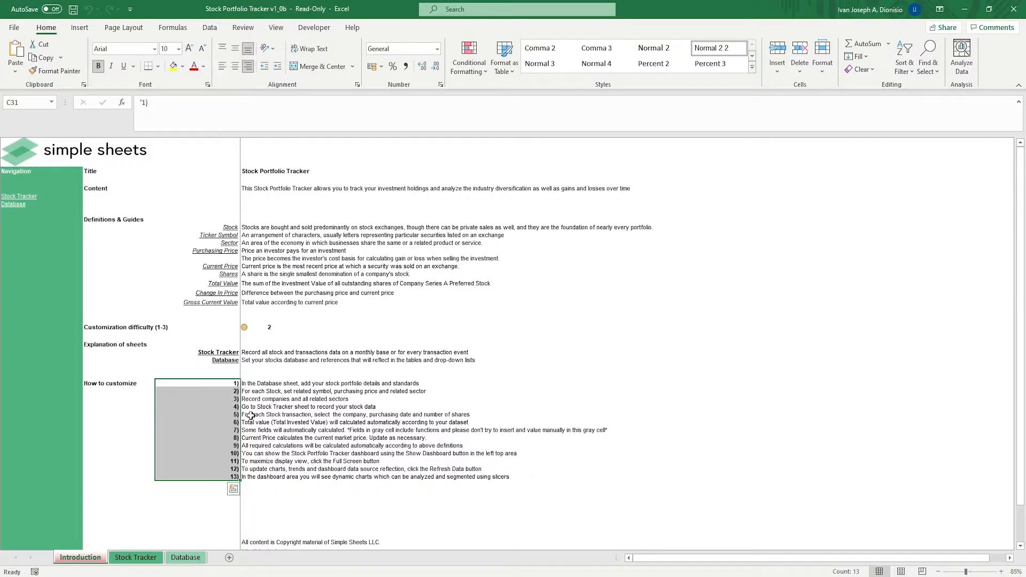
click(265, 415)
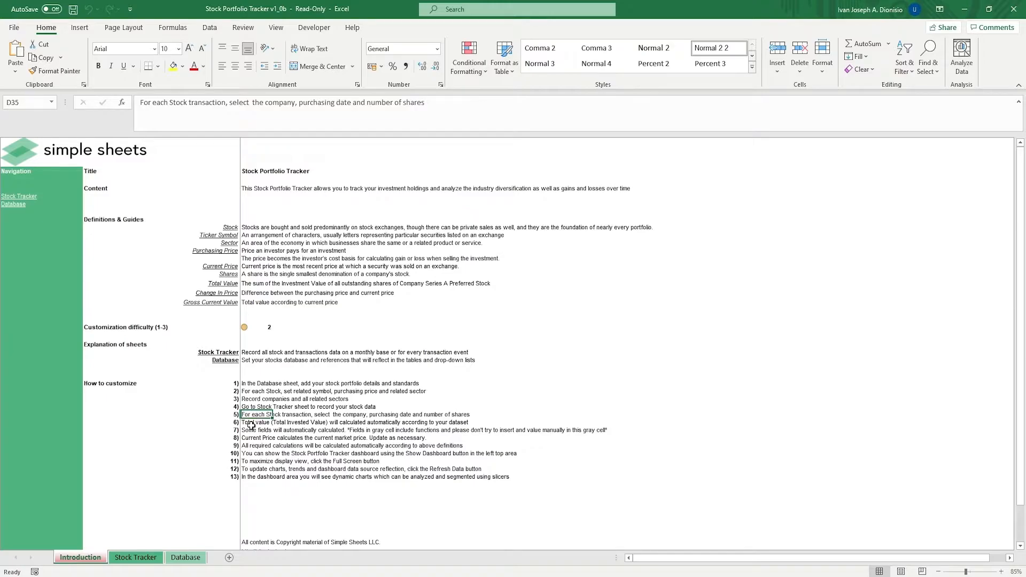
Go to the Database sheet and inspect the stock details, Sector header note and Companies List
click(186, 558)
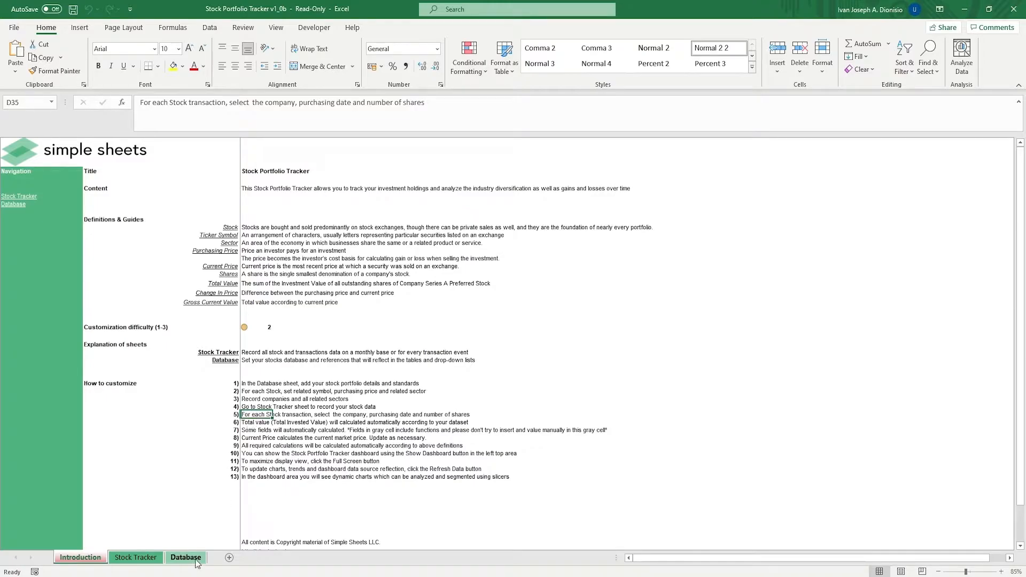
click(186, 558)
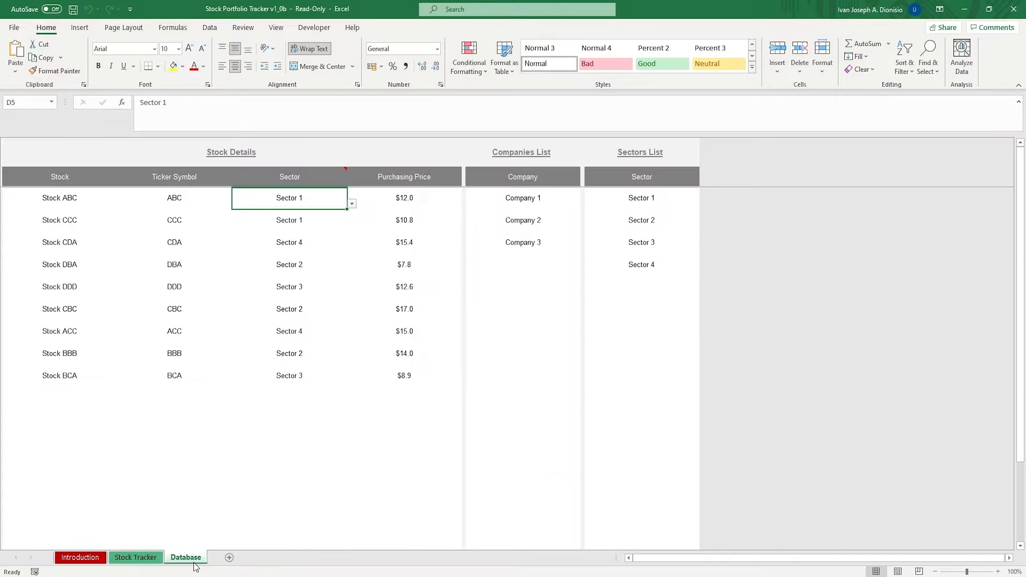
mouse_move(101, 193)
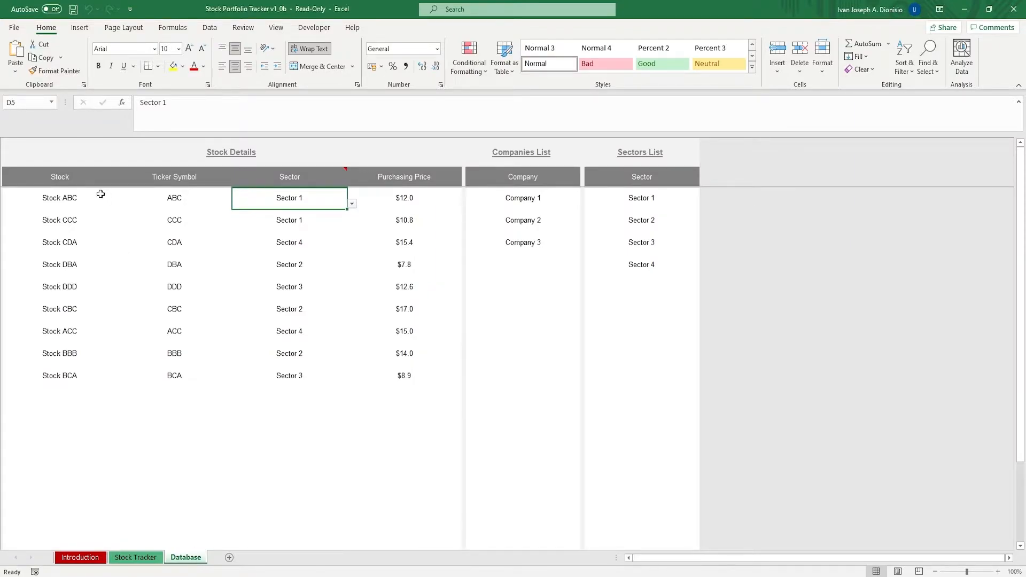
mouse_move(294, 202)
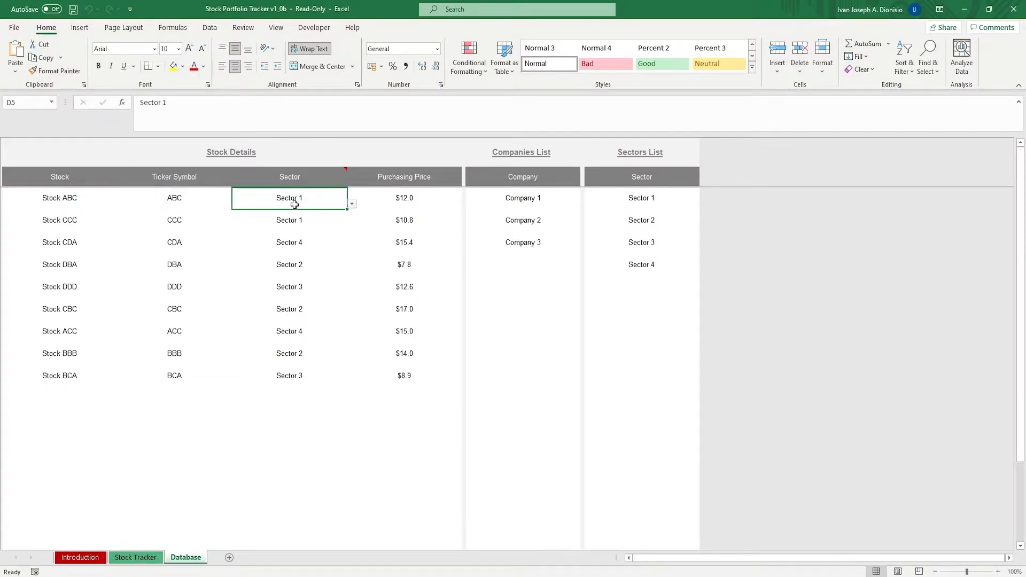
click(404, 198)
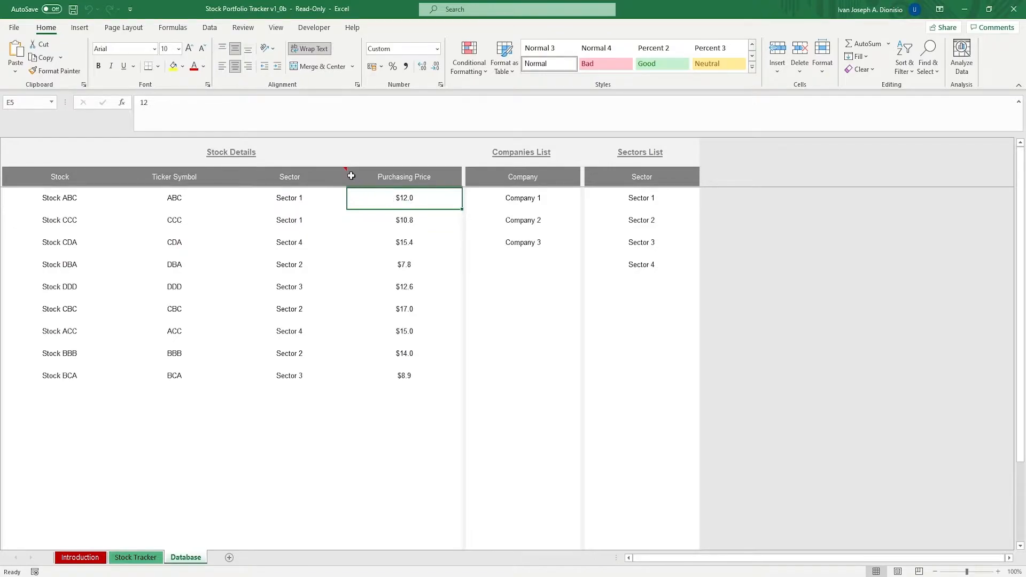
click(289, 177)
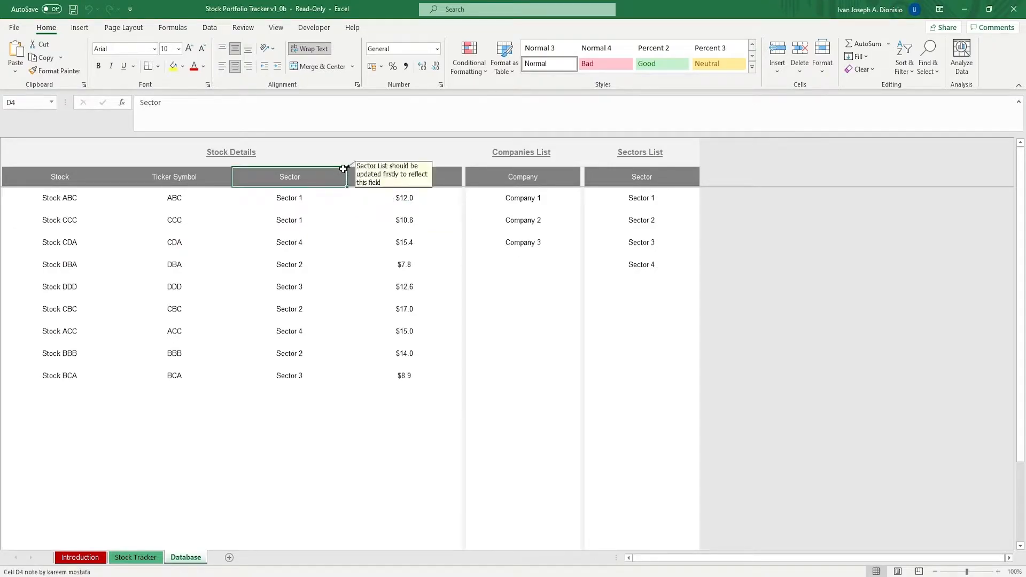
mouse_move(595, 191)
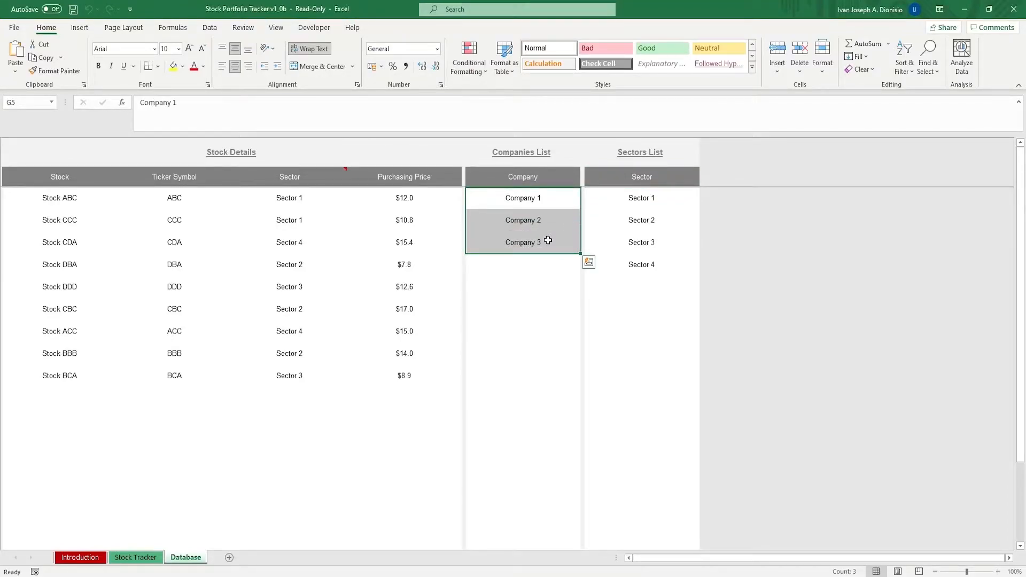
click(522, 286)
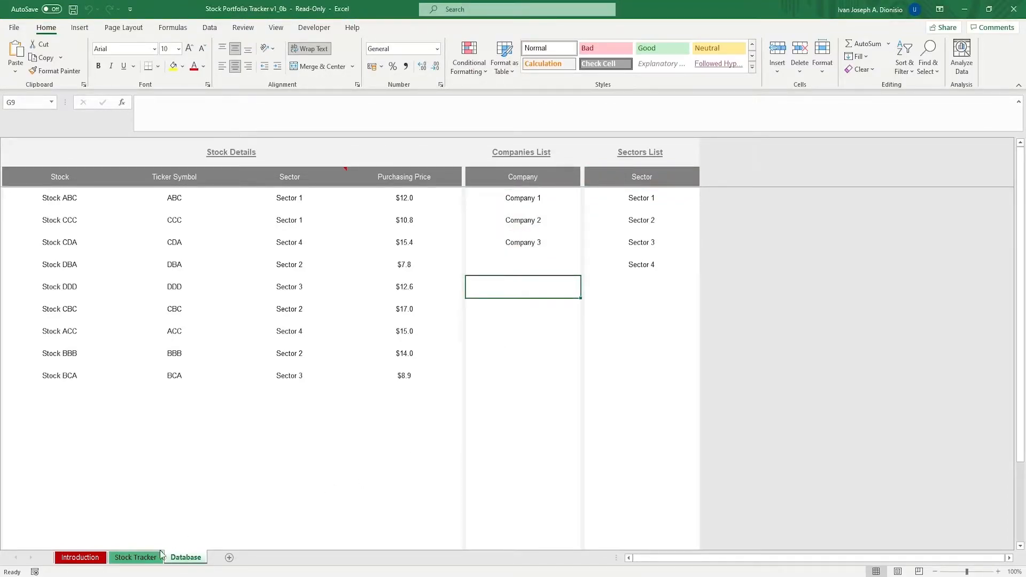
click(135, 558)
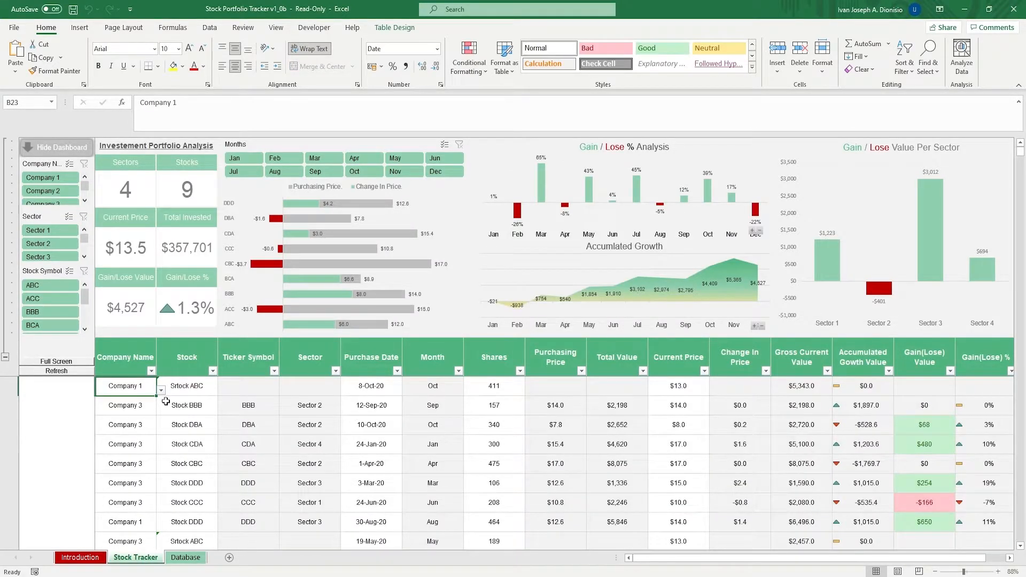
mouse_move(136, 407)
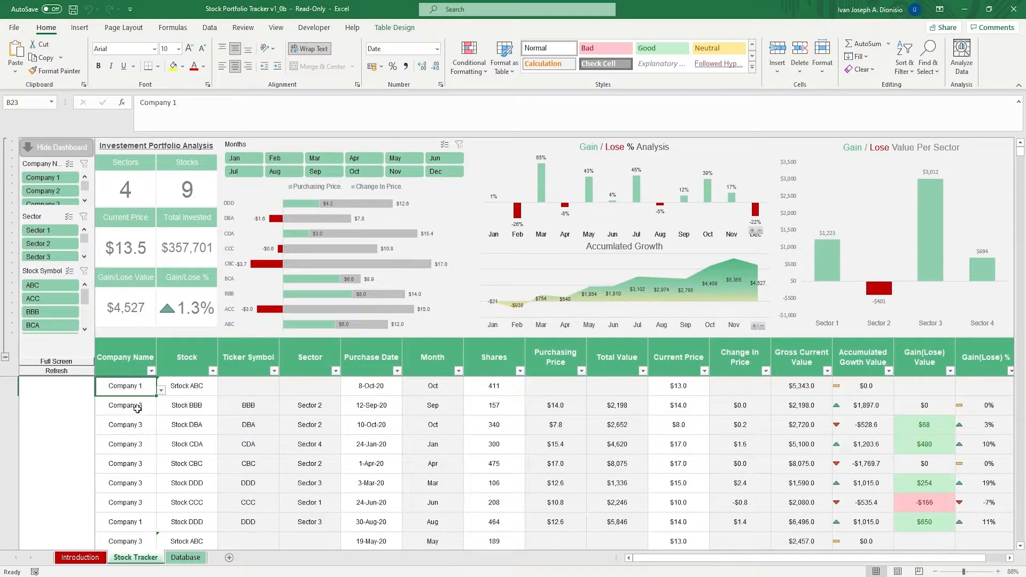
click(248, 386)
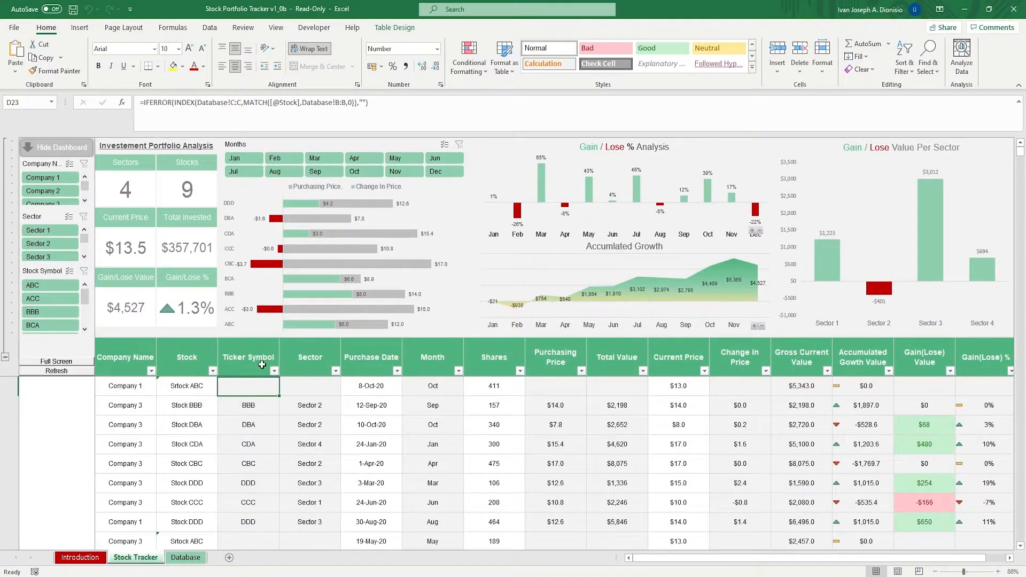
double_click(248, 386)
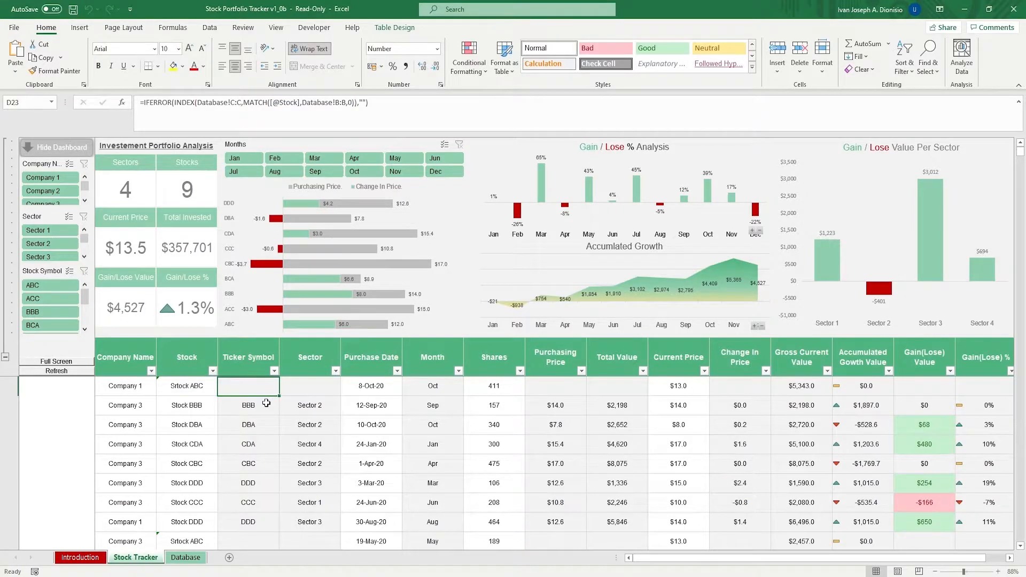
click(125, 386)
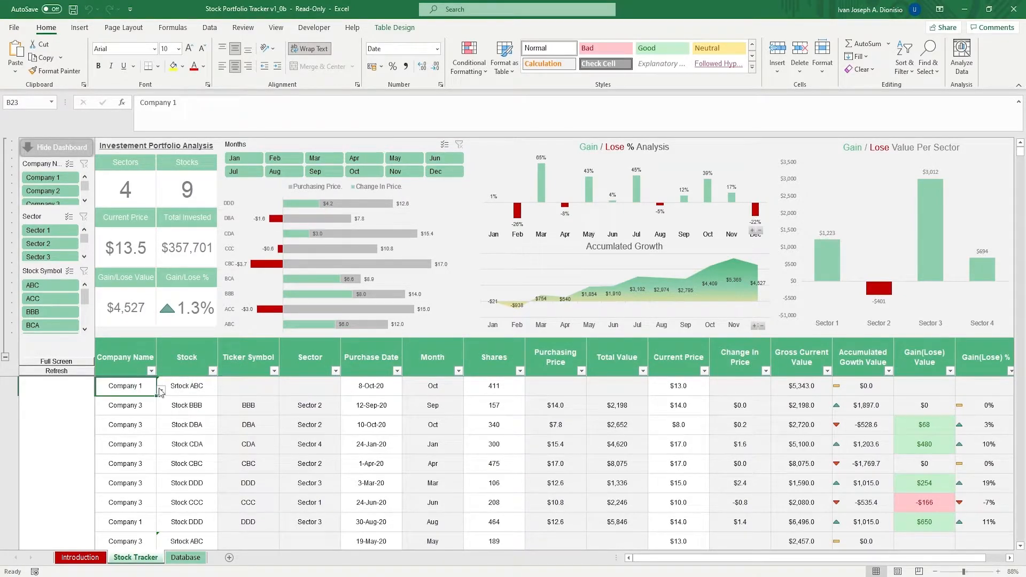
click(221, 387)
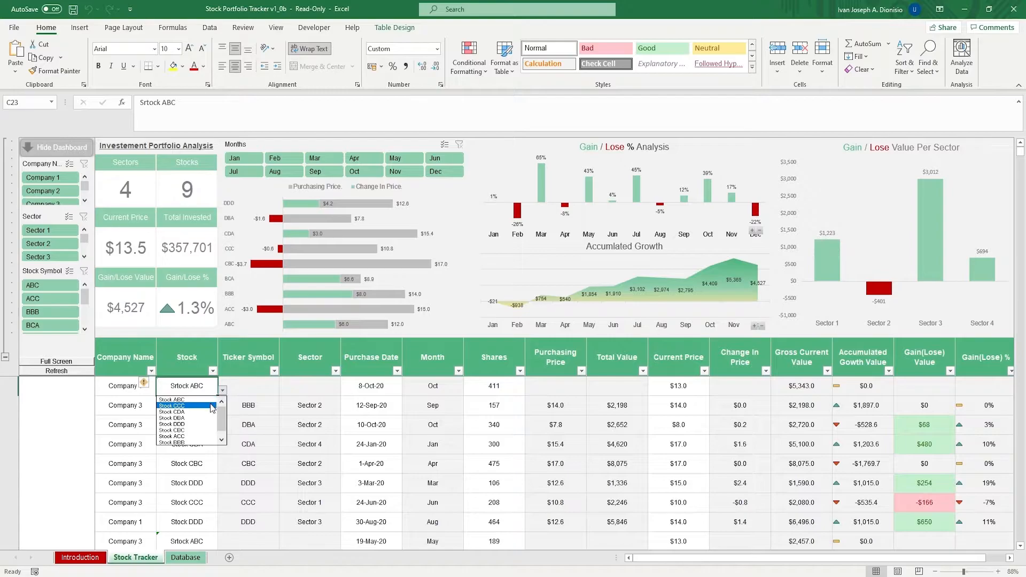
click(179, 406)
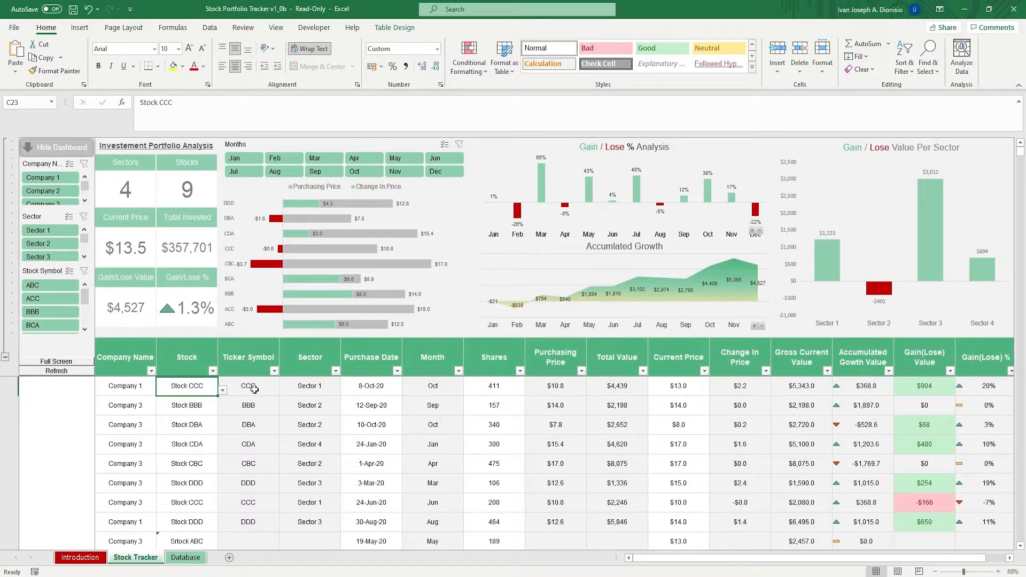
click(295, 386)
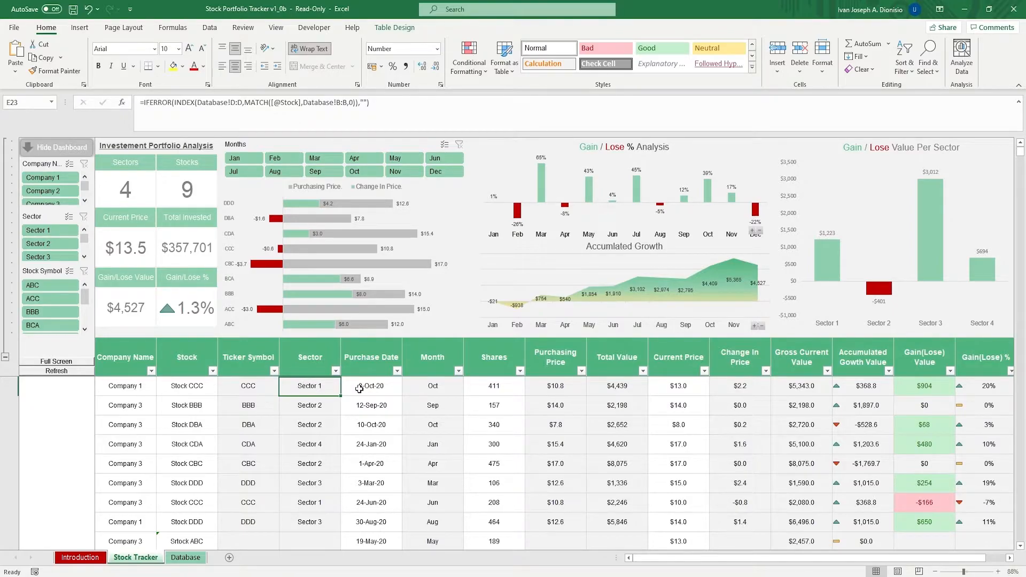
click(432, 386)
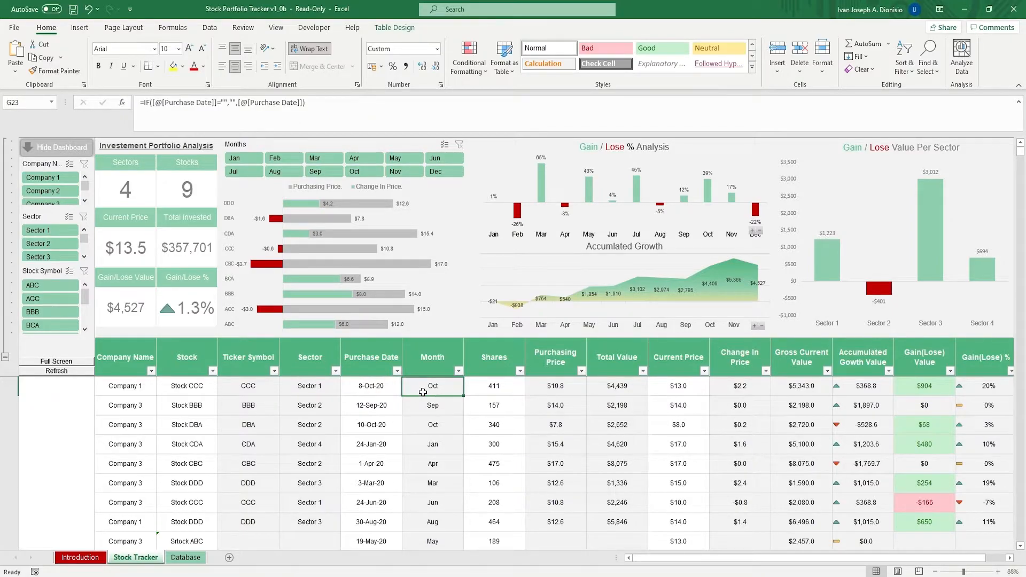
mouse_move(479, 392)
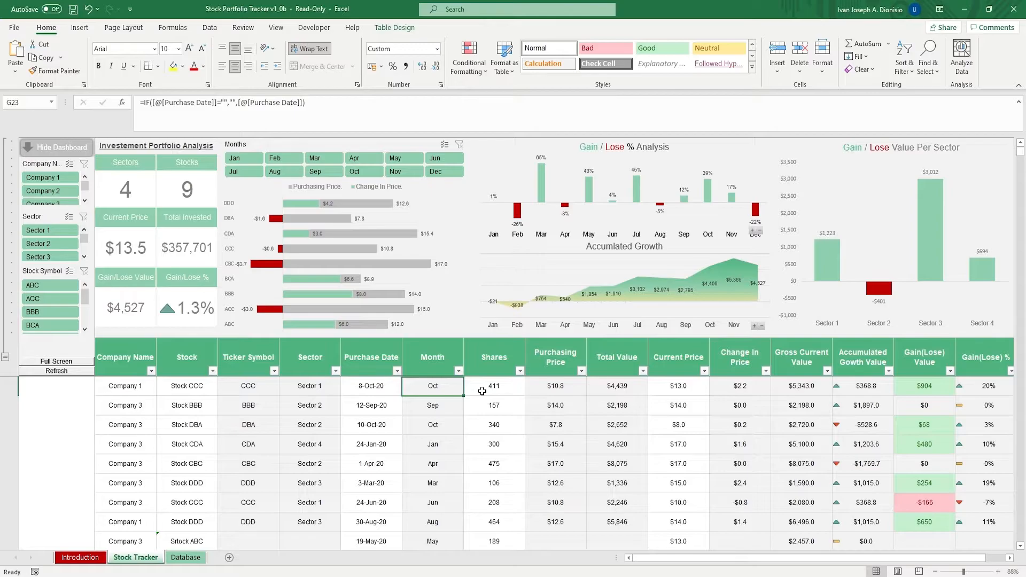
click(494, 386)
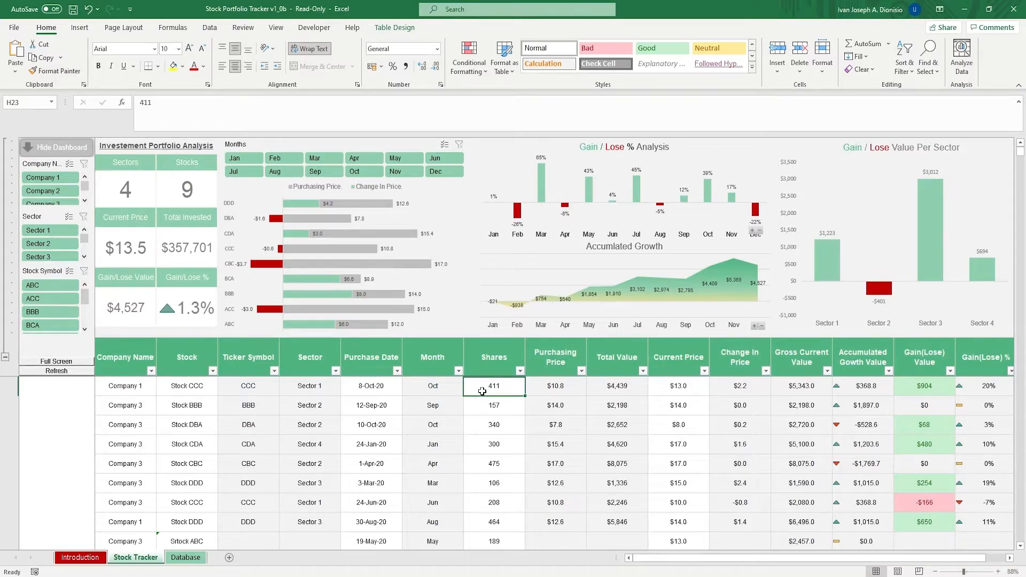
click(556, 386)
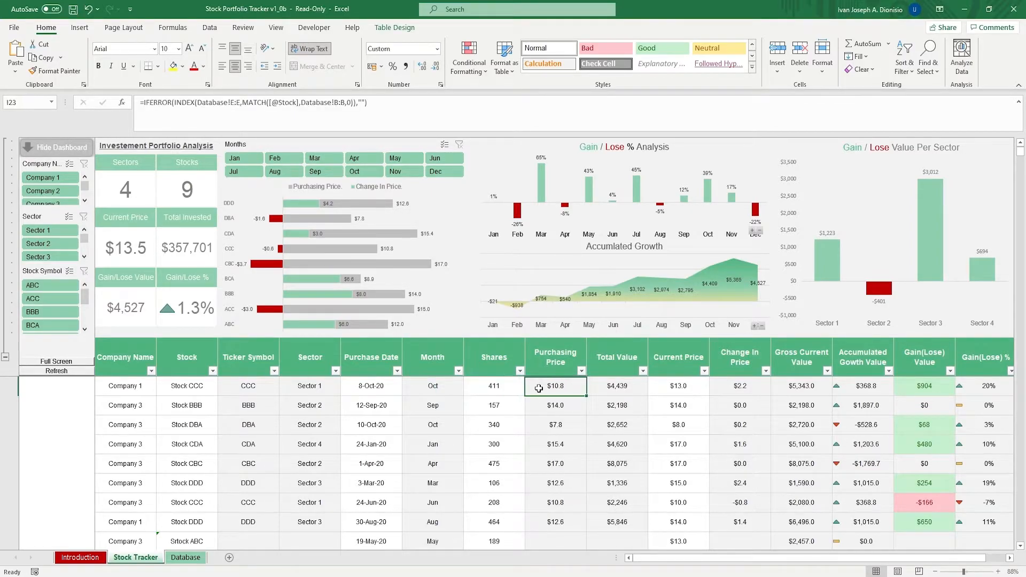
click(617, 386)
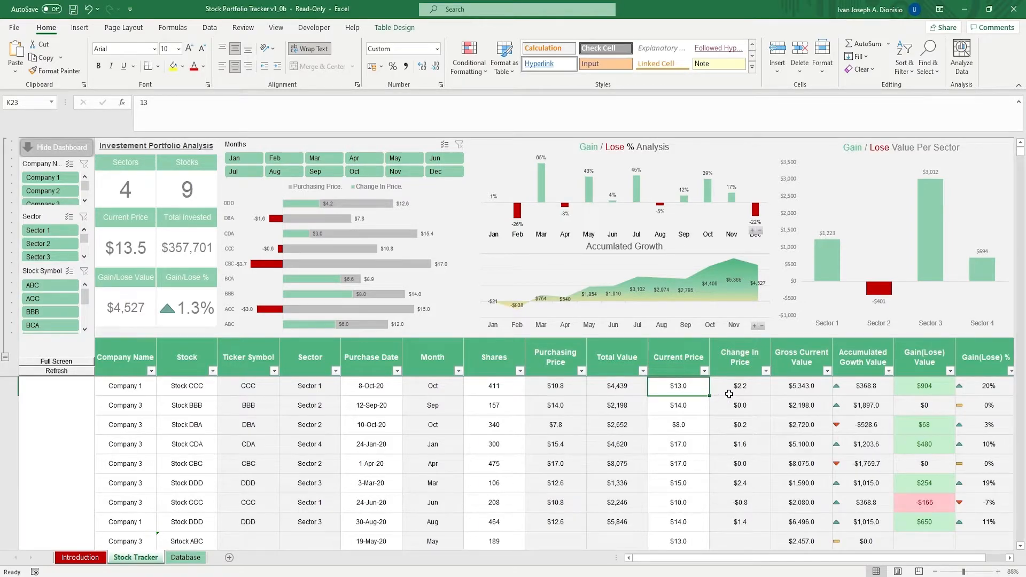
click(740, 385)
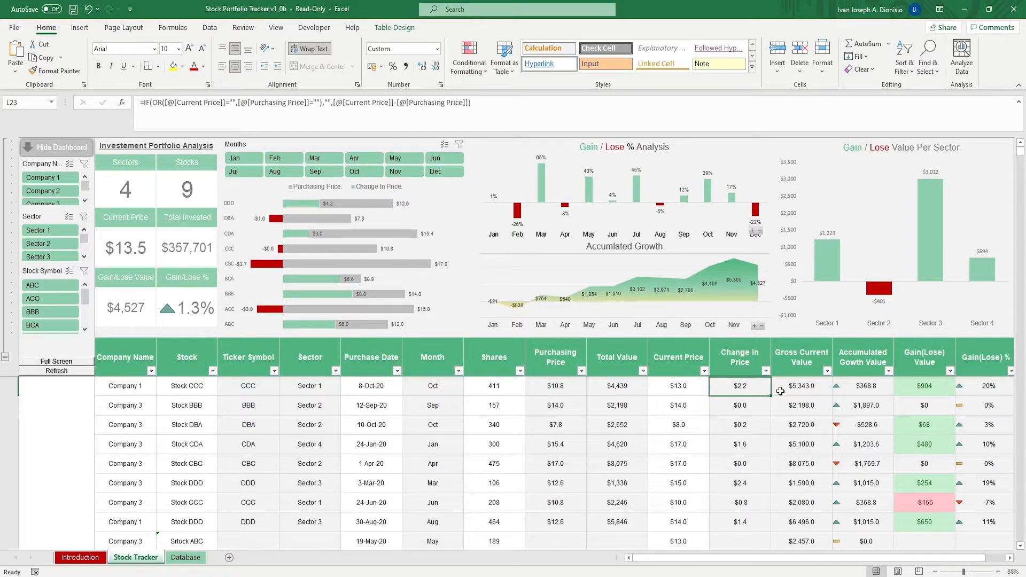
click(863, 386)
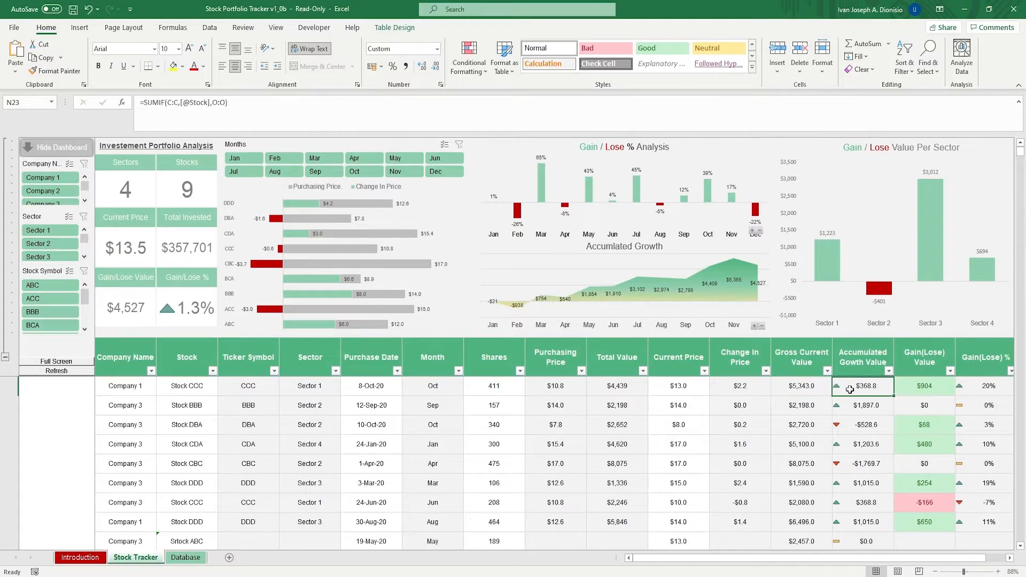
click(925, 385)
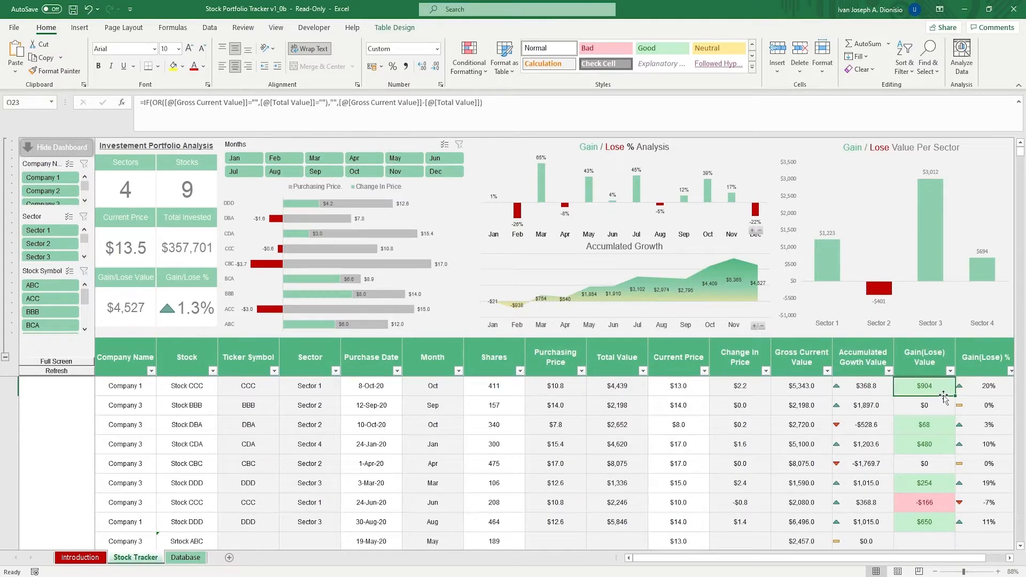
click(984, 386)
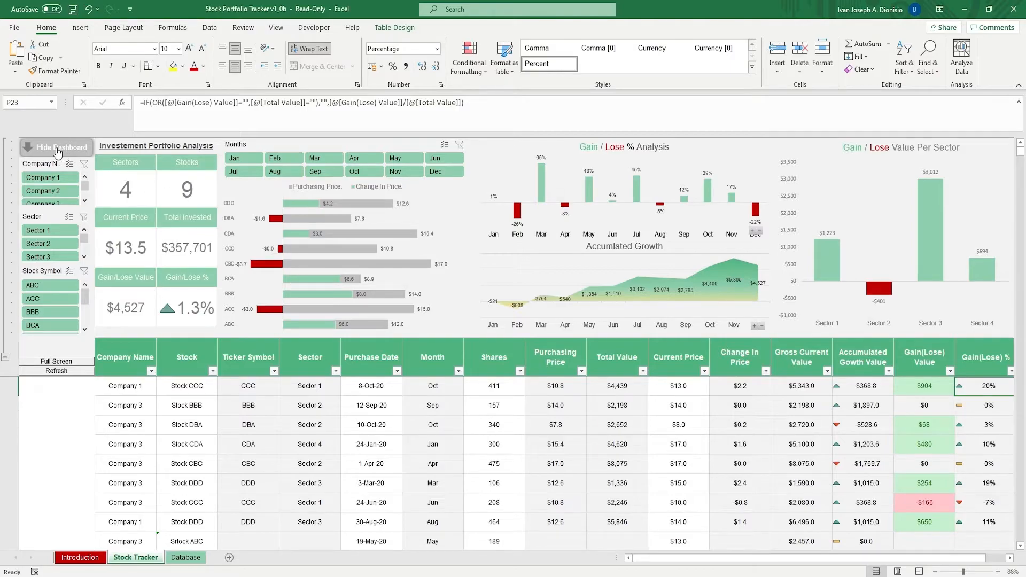
click(56, 147)
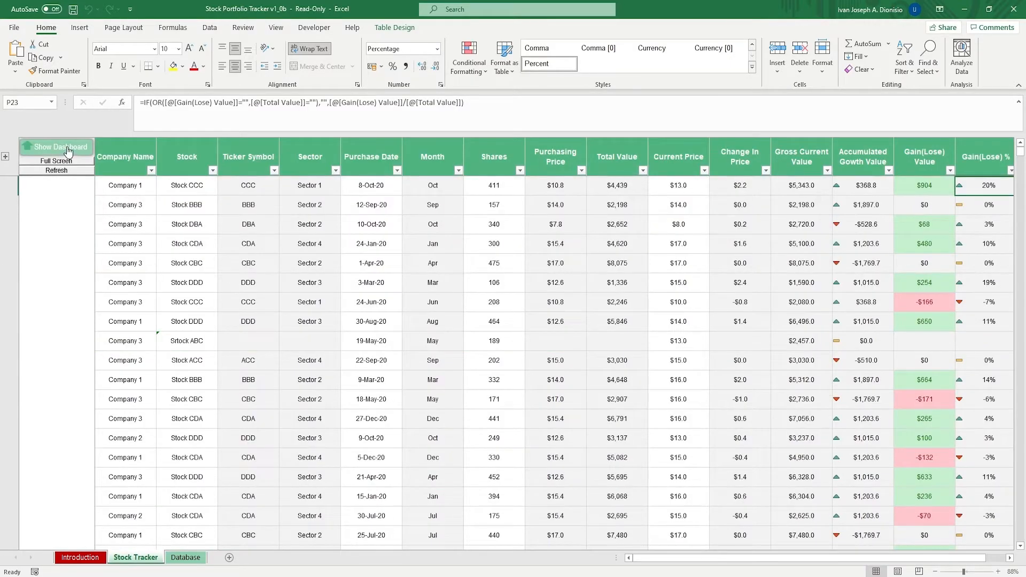
click(56, 147)
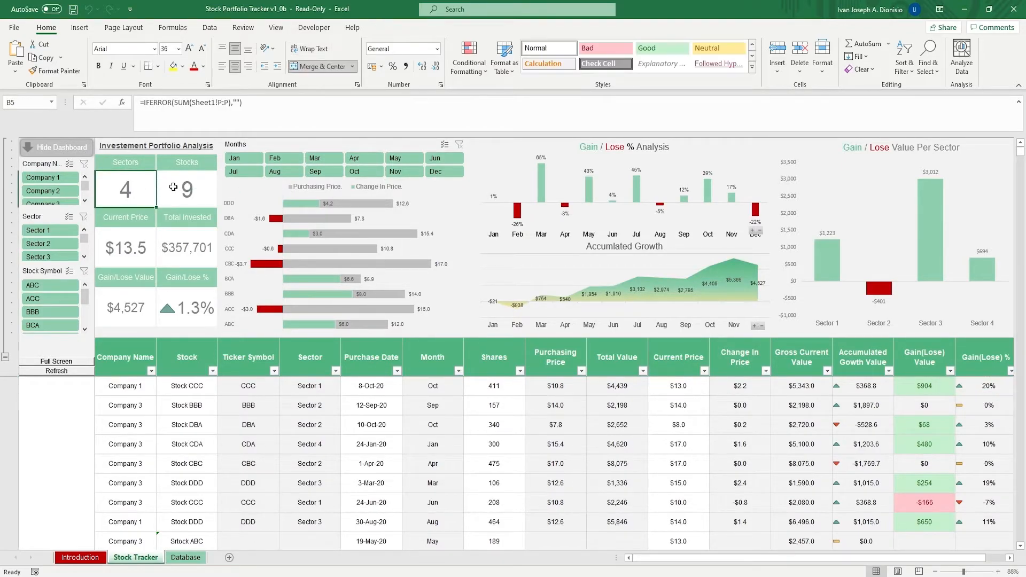
click(126, 248)
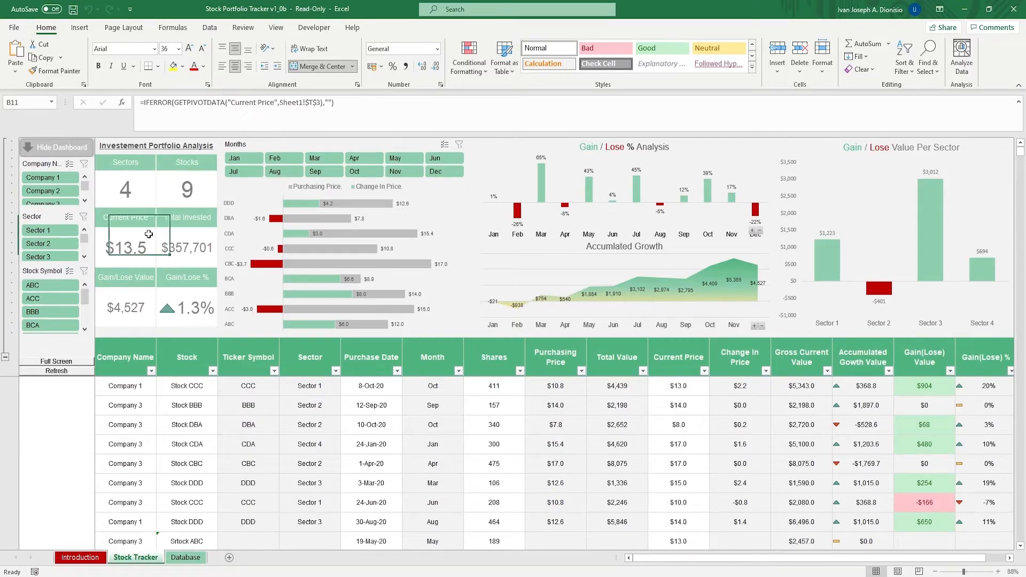
click(186, 248)
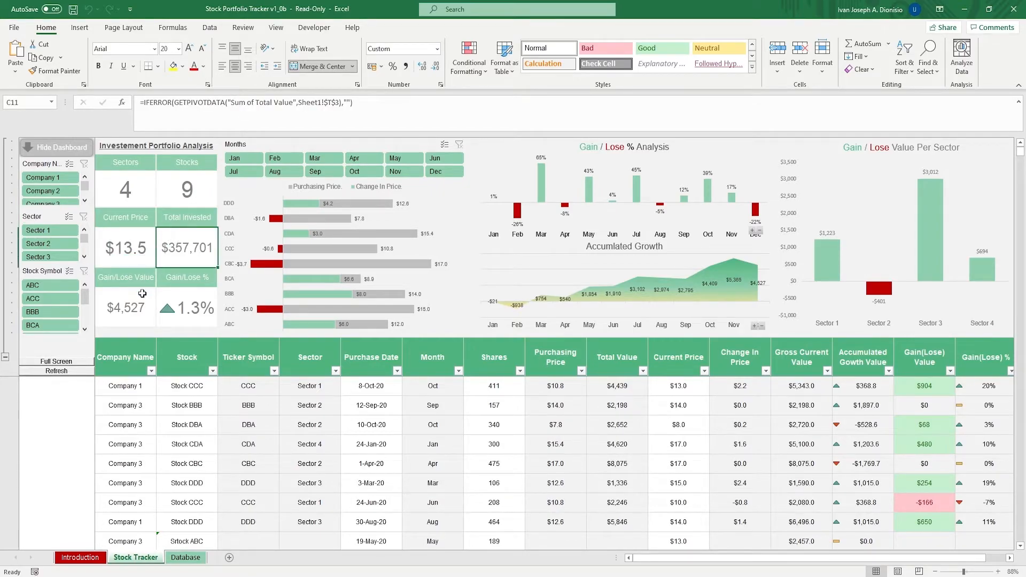
click(125, 308)
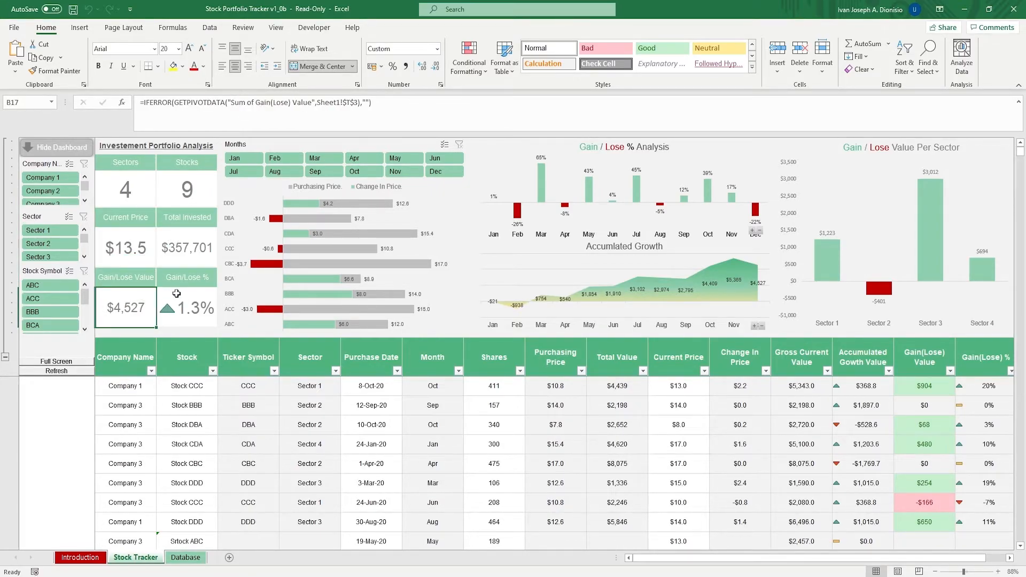
click(186, 308)
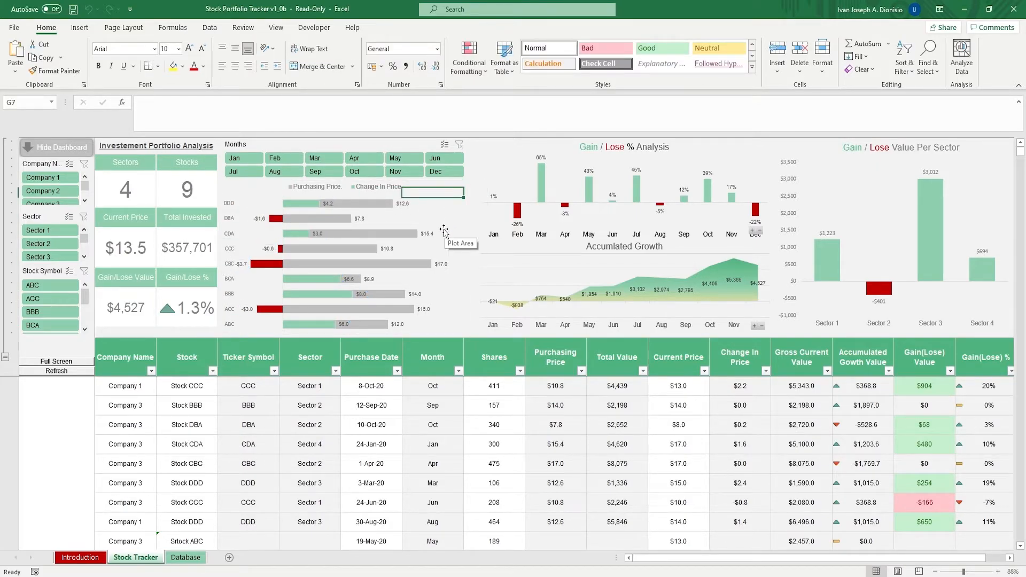
click(530, 152)
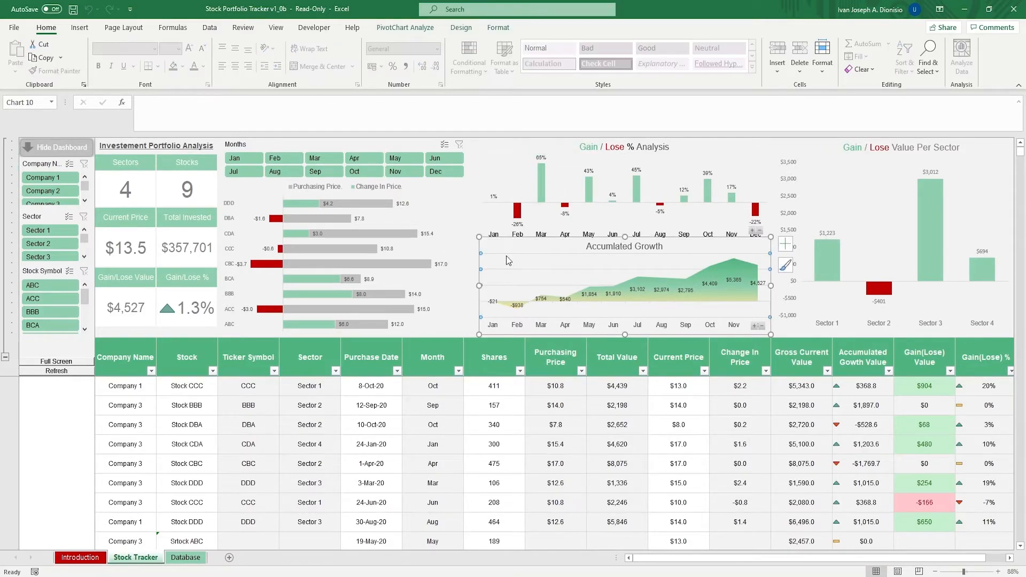
mouse_move(840, 157)
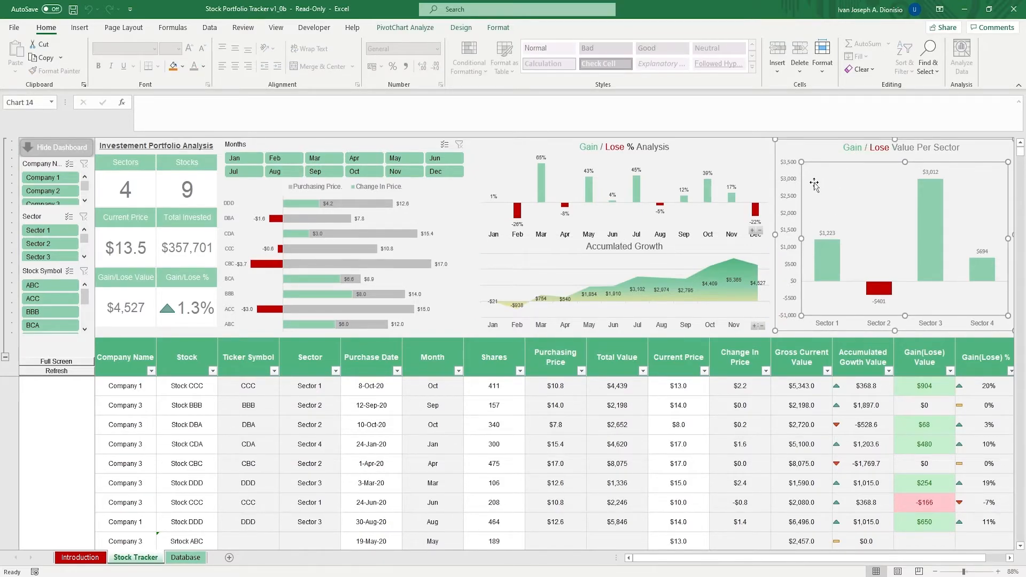
mouse_move(709, 207)
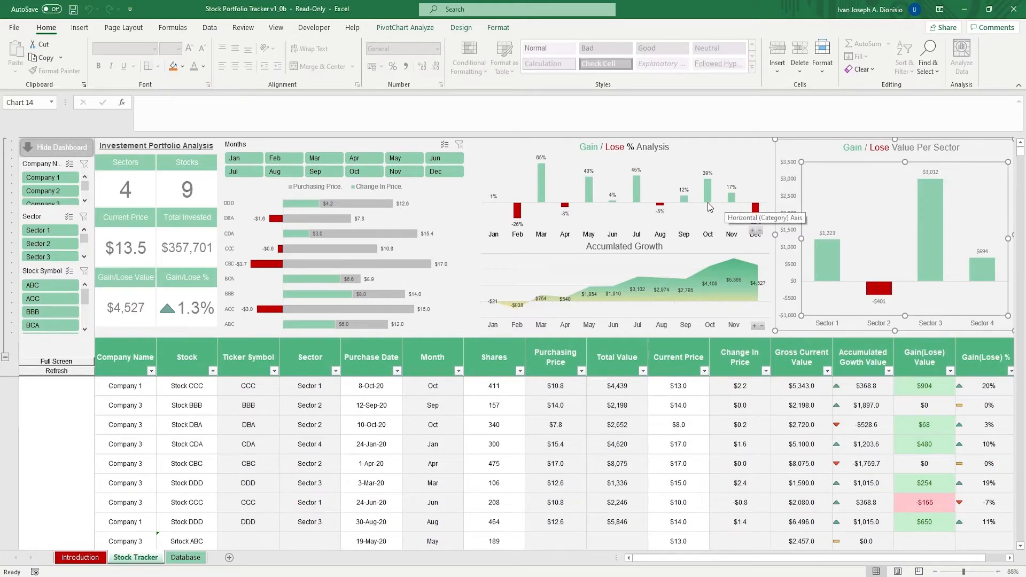
mouse_move(328, 141)
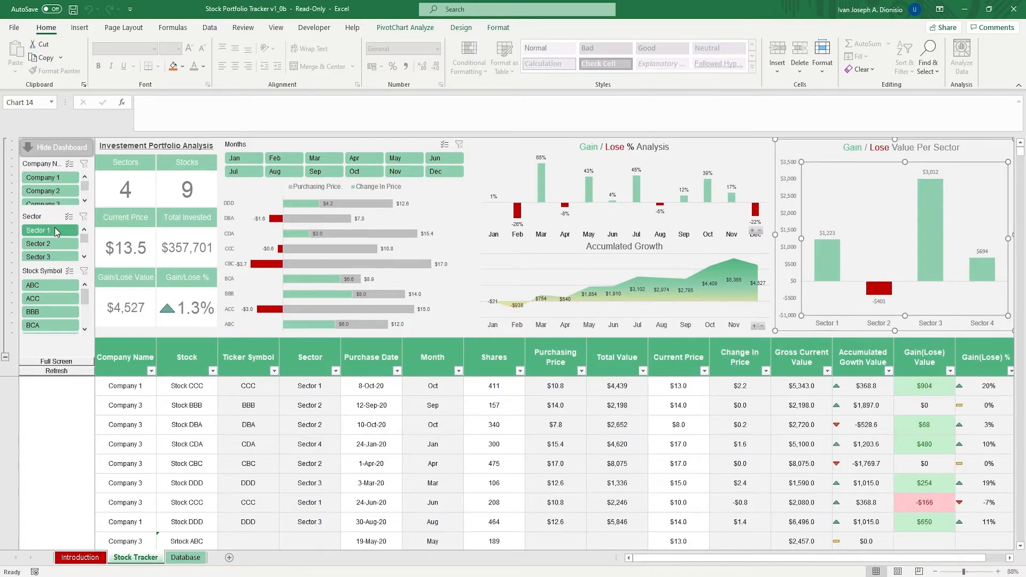
click(244, 158)
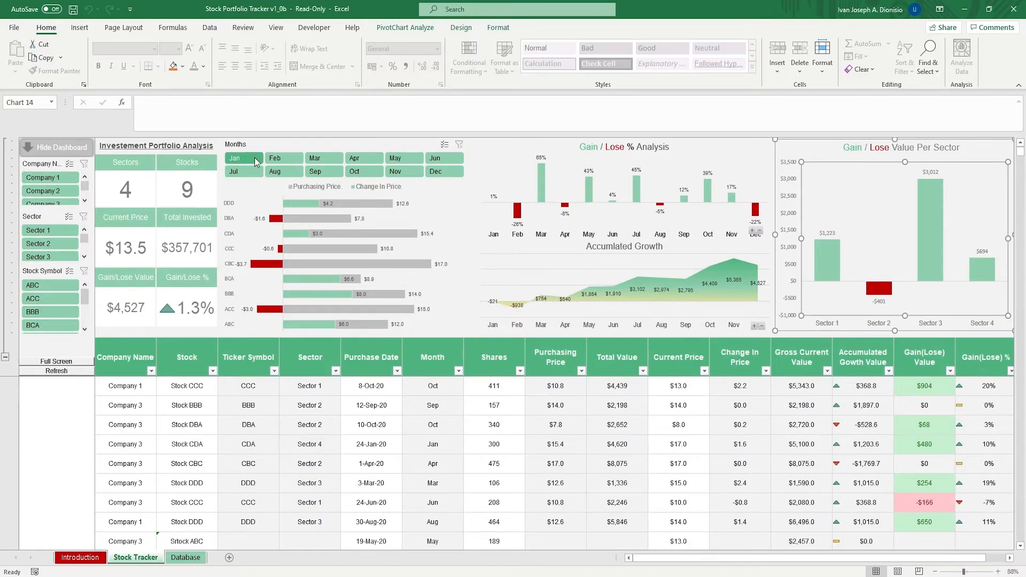